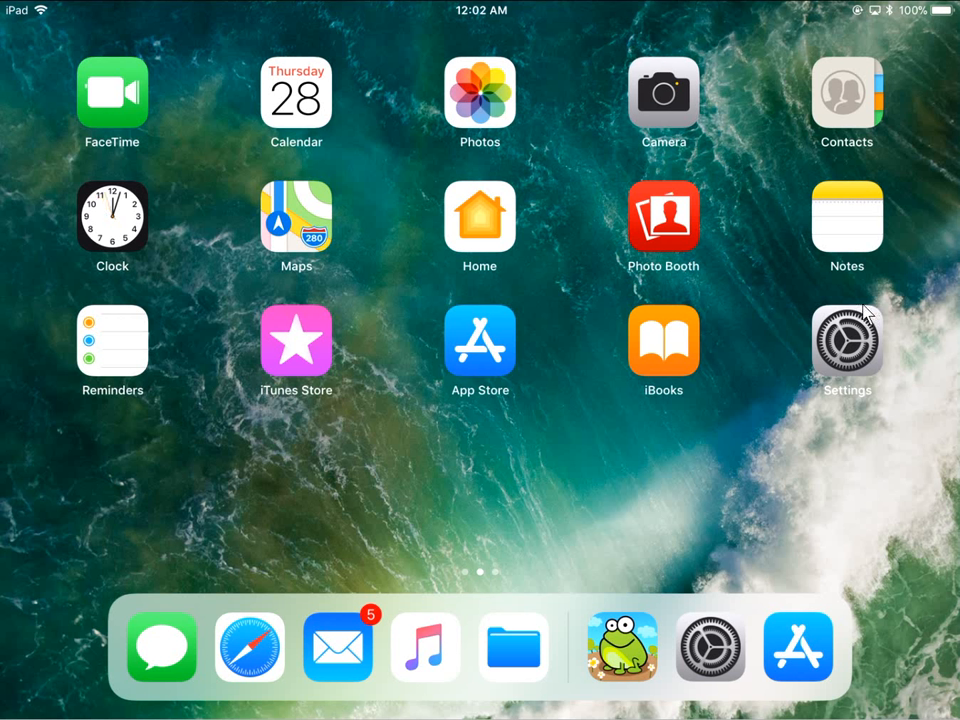
{"action": "mouse_move", "coordinate": [855, 310]}
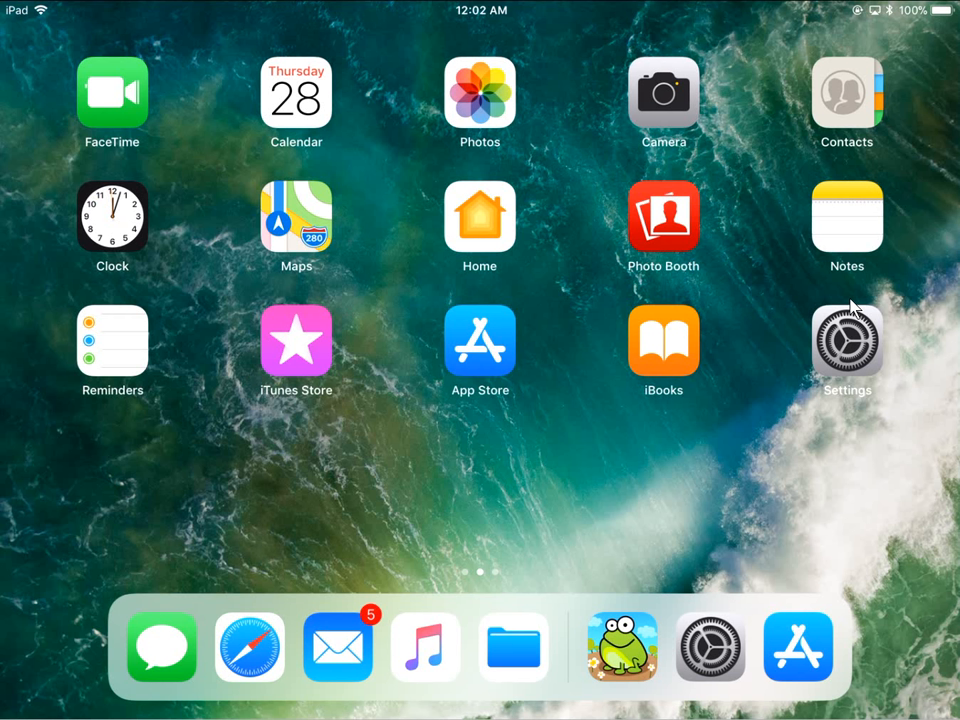
{"action": "mouse_move", "coordinate": [798, 300]}
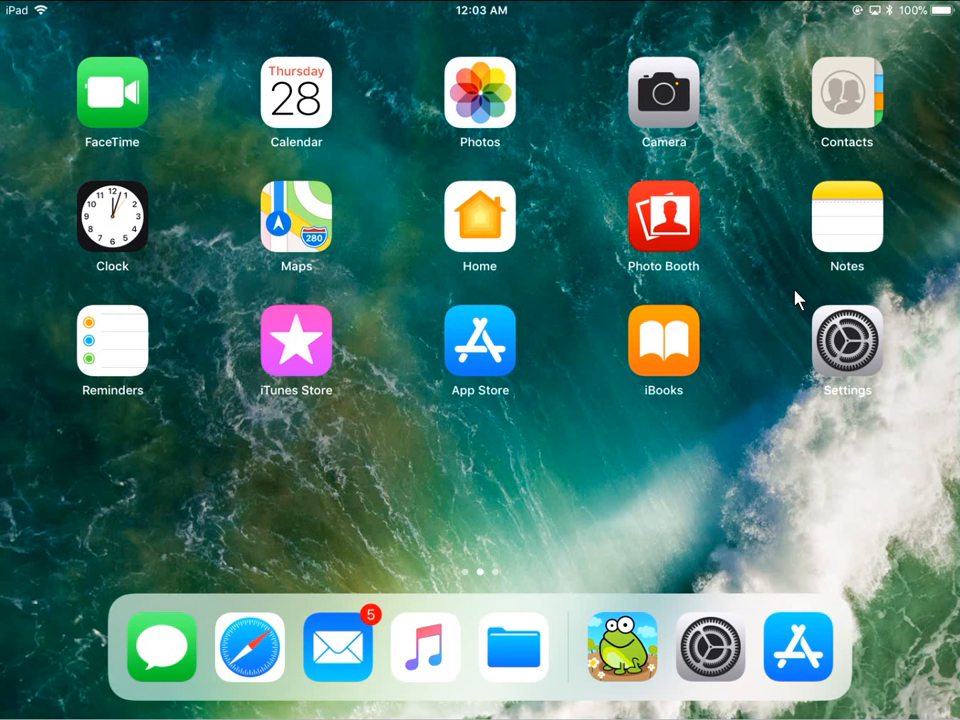
{"action": "mouse_move", "coordinate": [815, 385]}
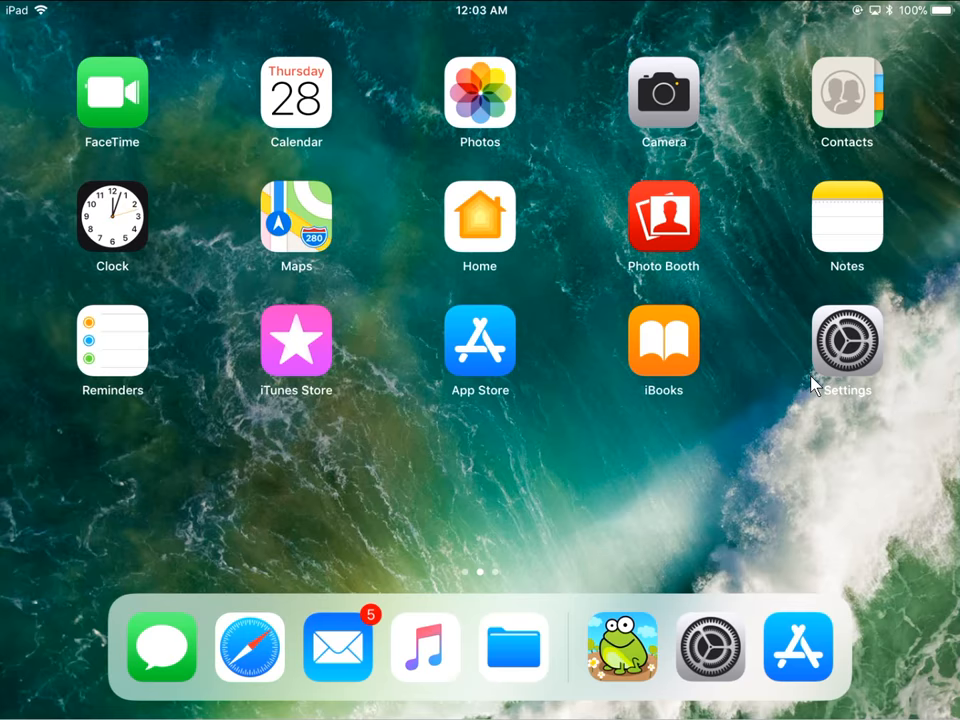
- Launch Settings from the home screen and go to the Wi-Fi page
{"action": "left_click", "coordinate": [847, 343]}
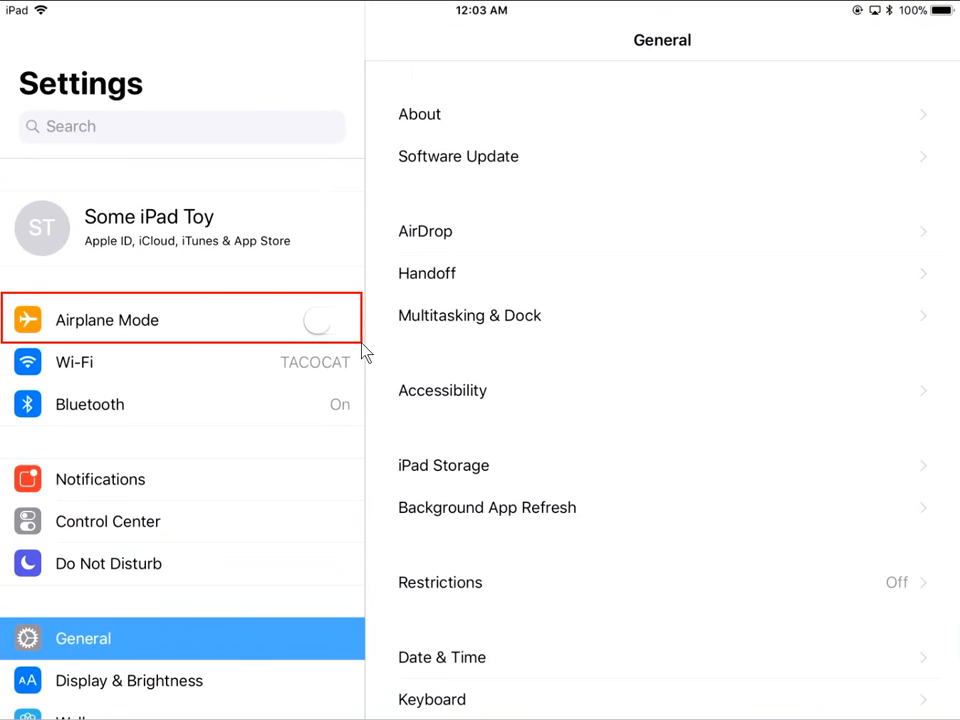
{"action": "left_click", "coordinate": [318, 320]}
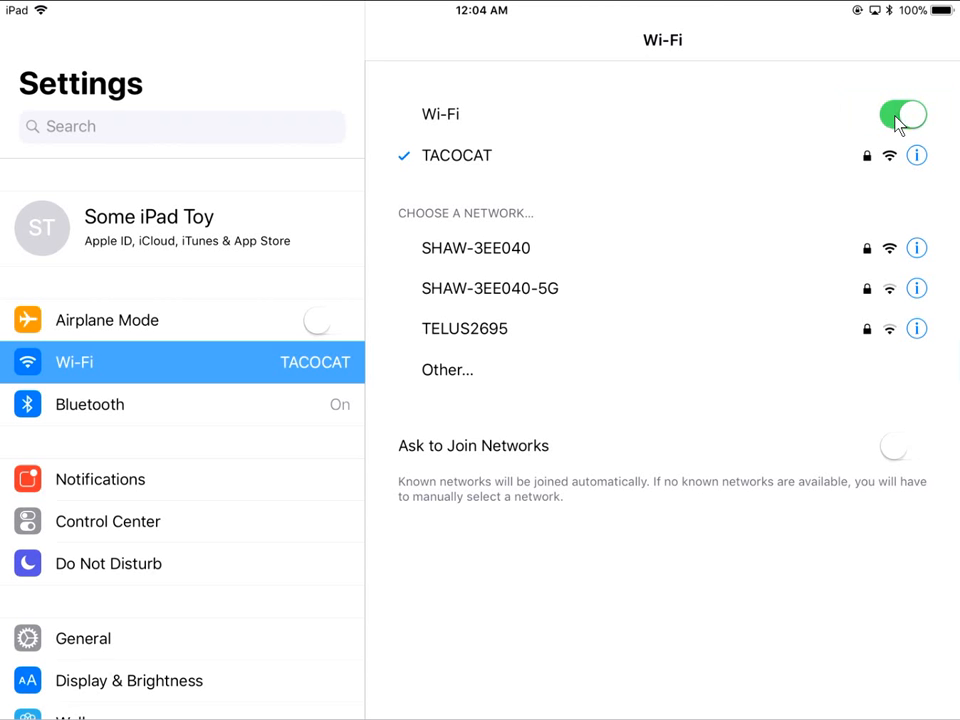
{"action": "mouse_move", "coordinate": [490, 319]}
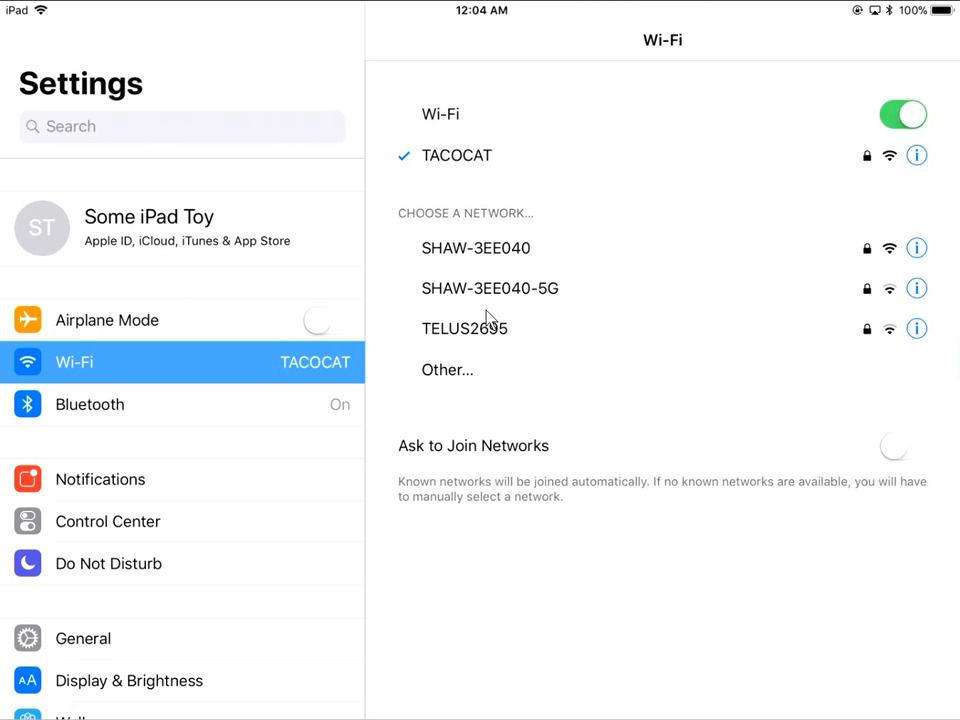
{"action": "mouse_move", "coordinate": [478, 175]}
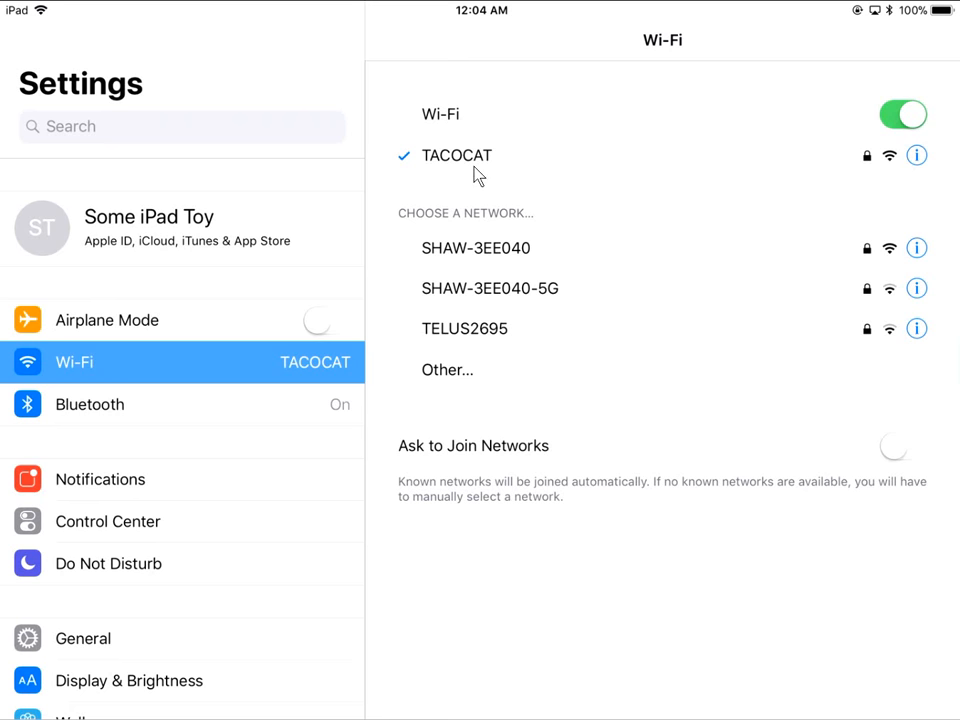
- Select SHAW-3EE040, enter its password in the Enter Password dialog, and join
{"action": "left_click", "coordinate": [476, 247]}
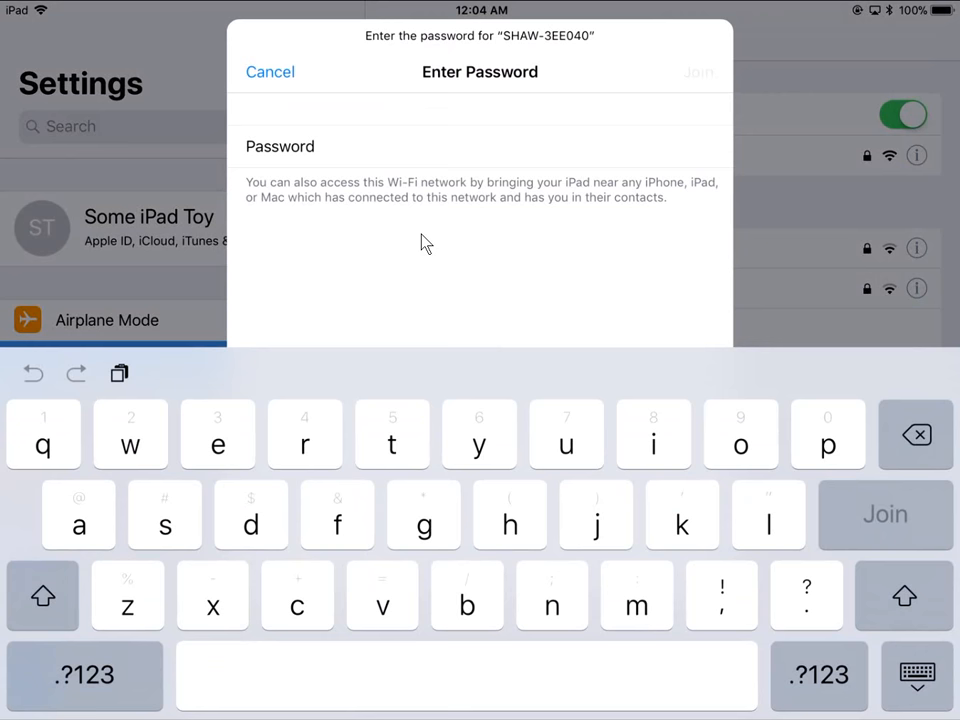
{"action": "type", "text": "u"}
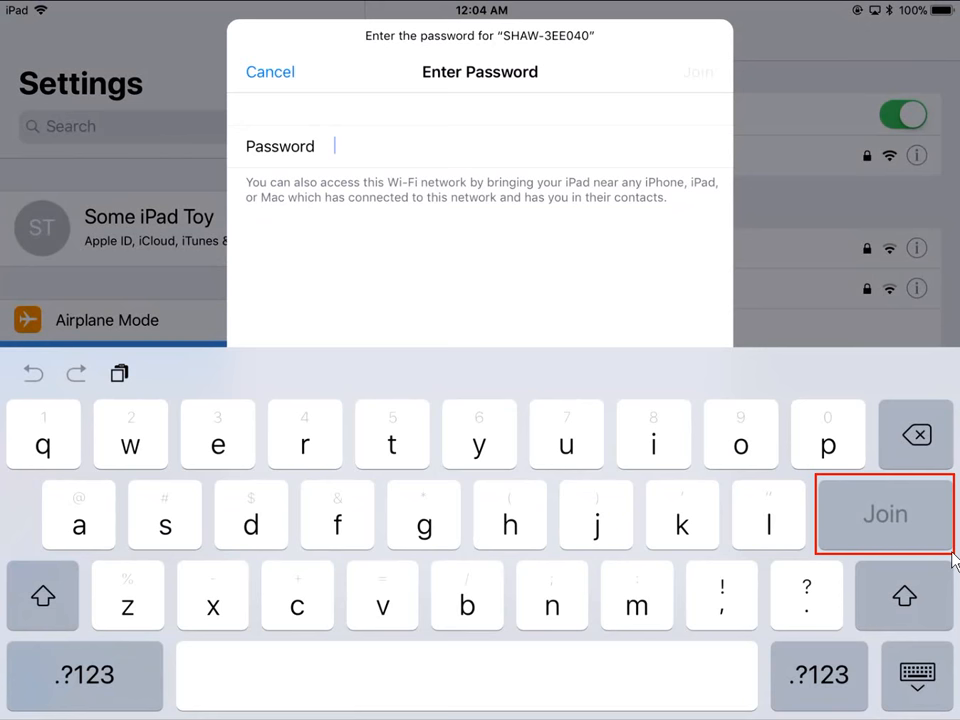
{"action": "left_click", "coordinate": [884, 514]}
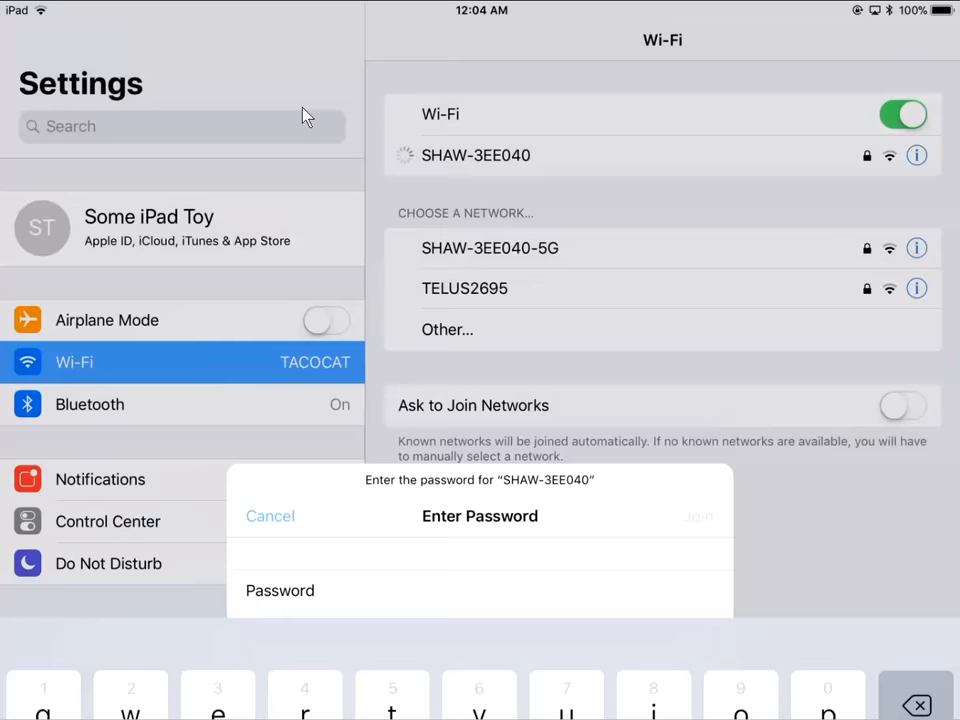